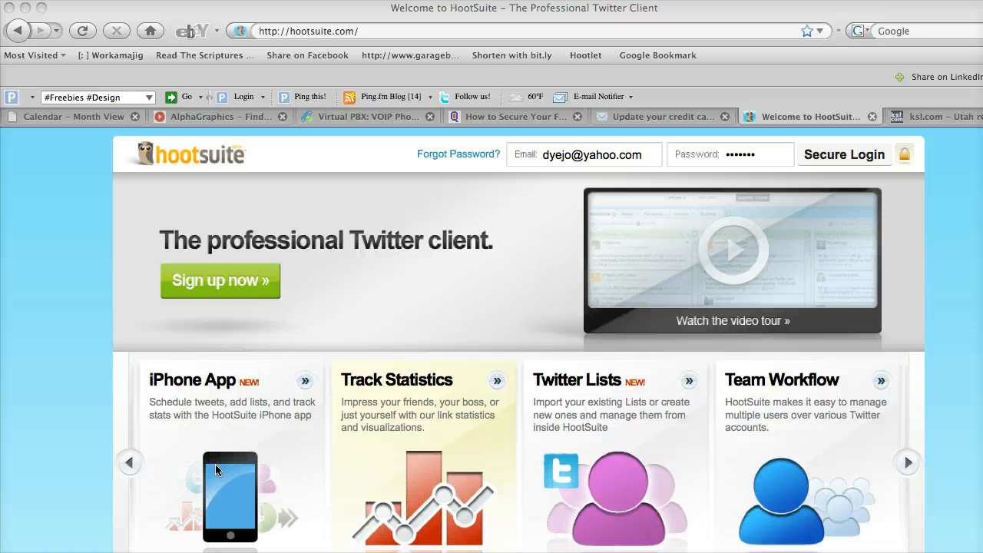
Step: Interact with the HootSuite login page before entering credentials
{"action": "left_click", "coordinate": [907, 461]}
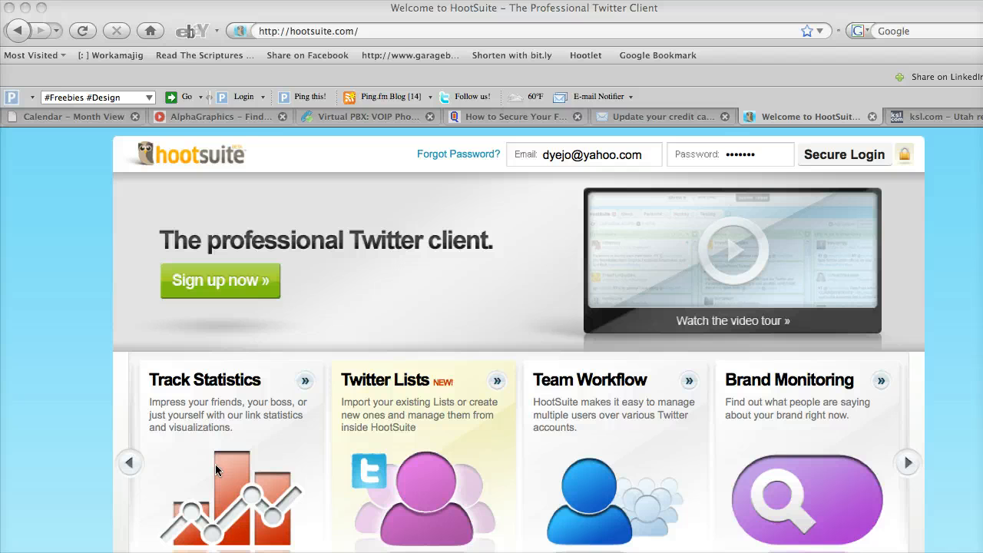
{"action": "left_click", "coordinate": [906, 461]}
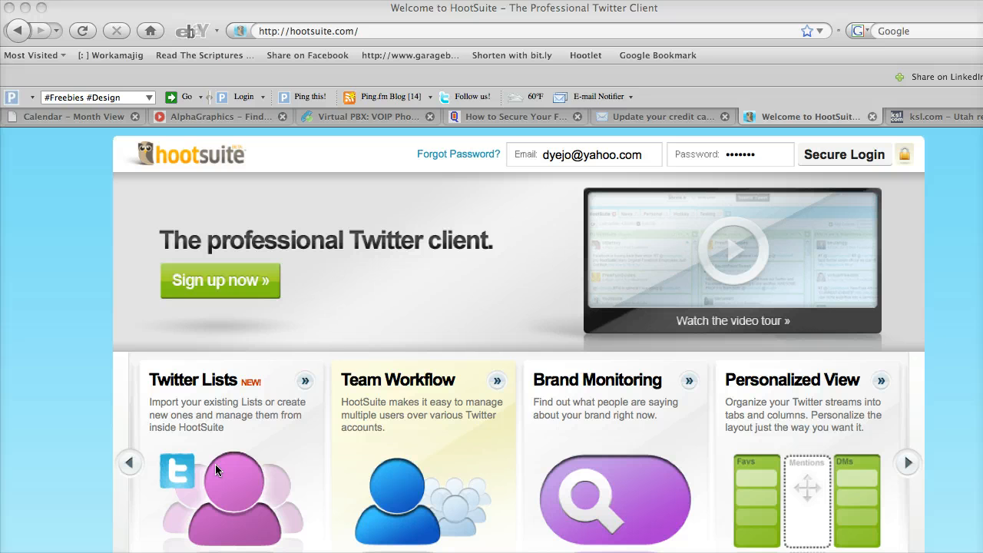
{"action": "left_click", "coordinate": [906, 461]}
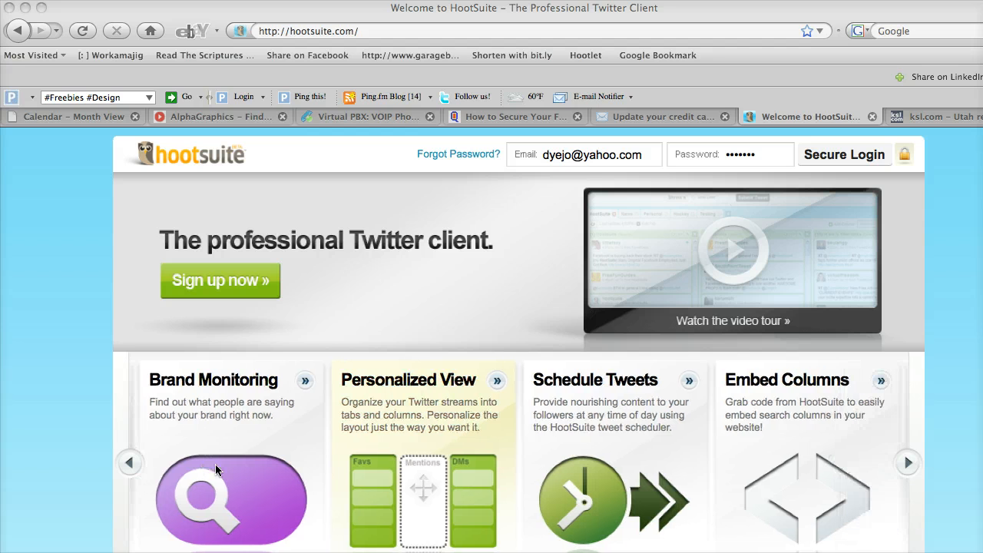
{"action": "mouse_move", "coordinate": [213, 468]}
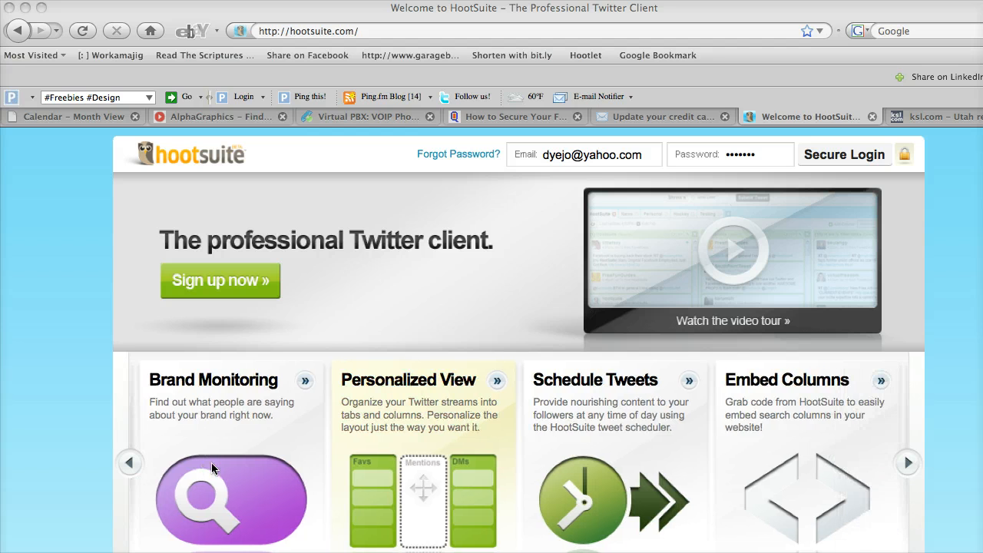
{"action": "left_click", "coordinate": [906, 461]}
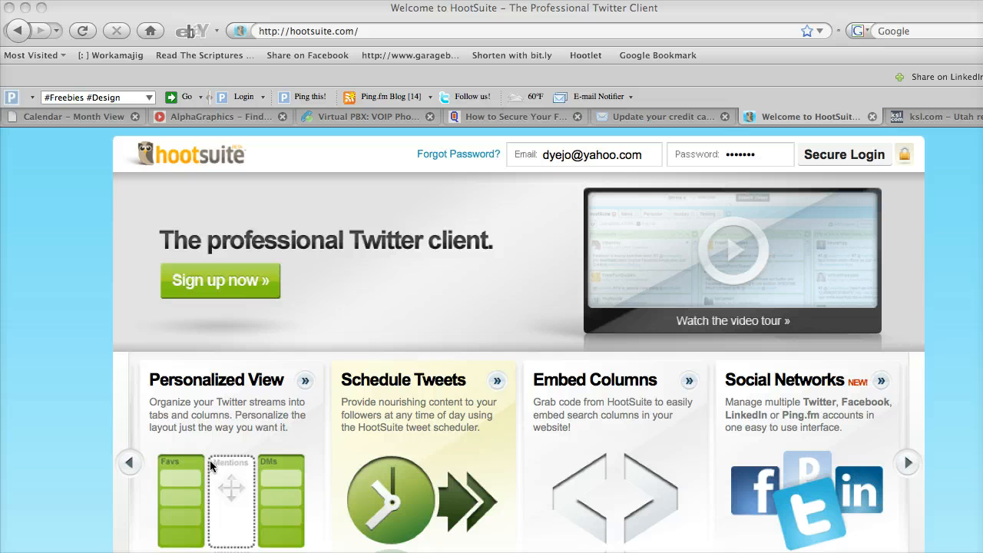
{"action": "left_click", "coordinate": [906, 461]}
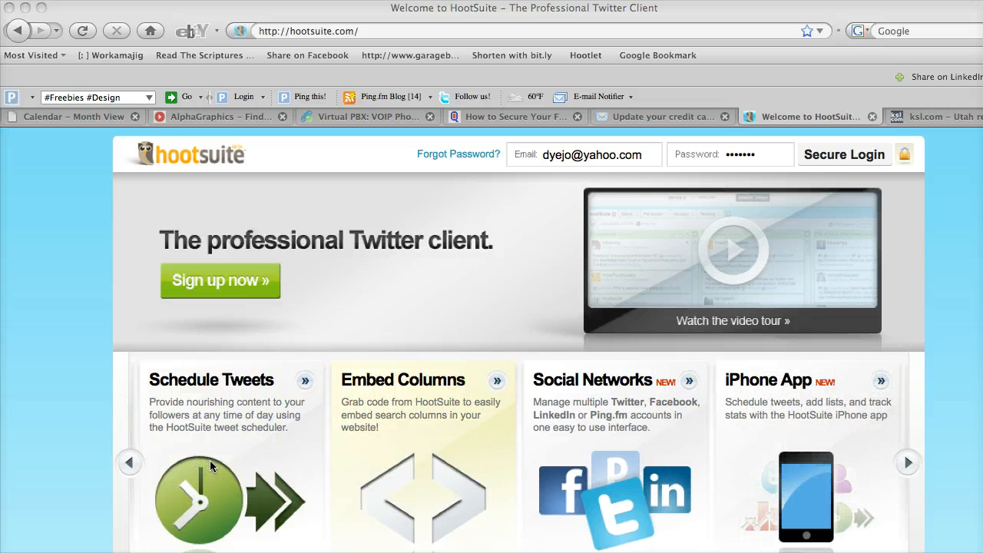
{"action": "mouse_move", "coordinate": [519, 262]}
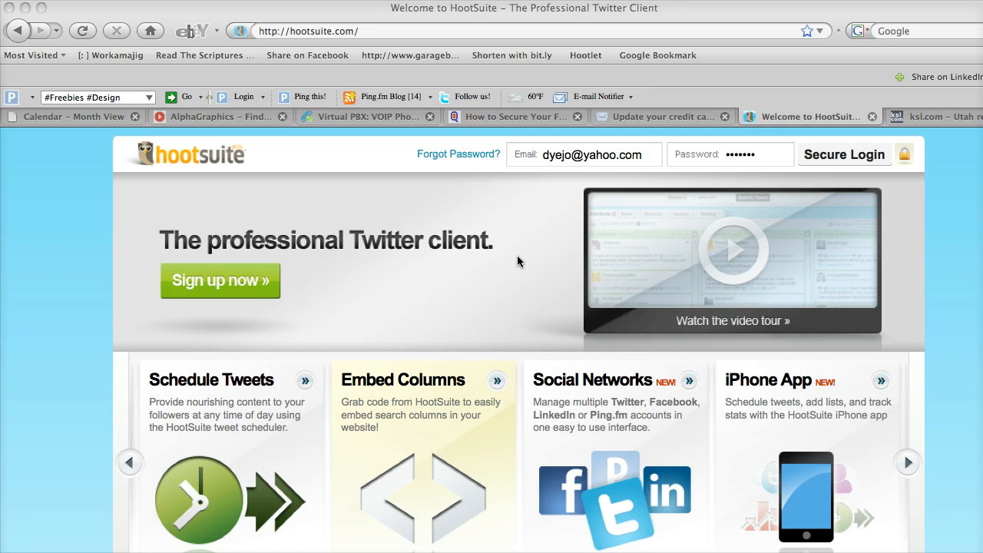
{"action": "left_click", "coordinate": [907, 461]}
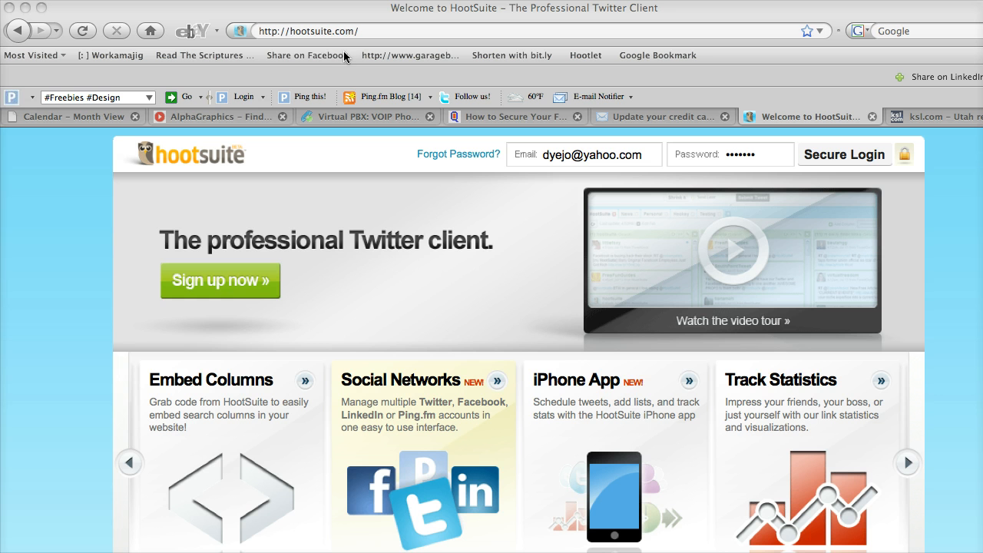
{"action": "mouse_move", "coordinate": [344, 45]}
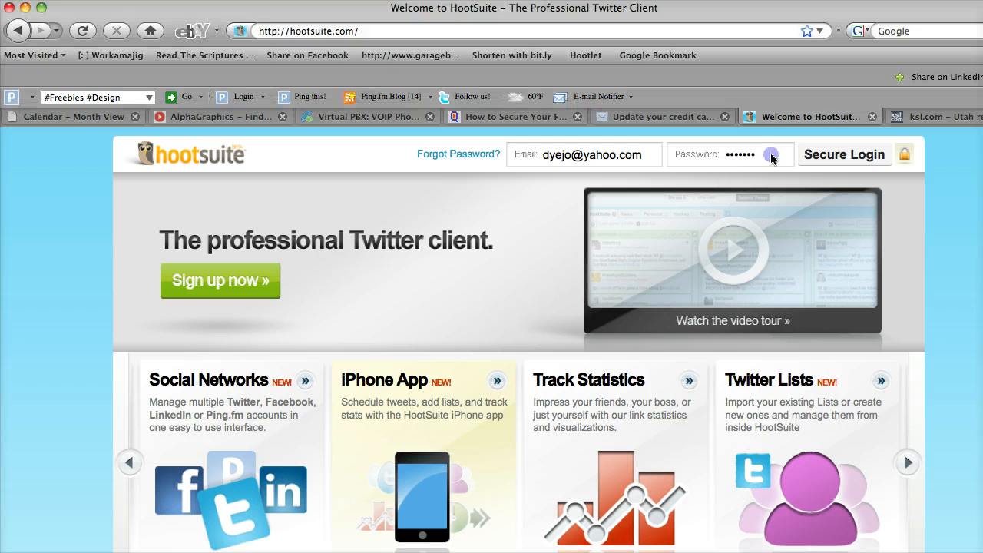
Step: Sign in to the HootSuite account with the stored password via Secure Login
{"action": "left_click", "coordinate": [730, 153]}
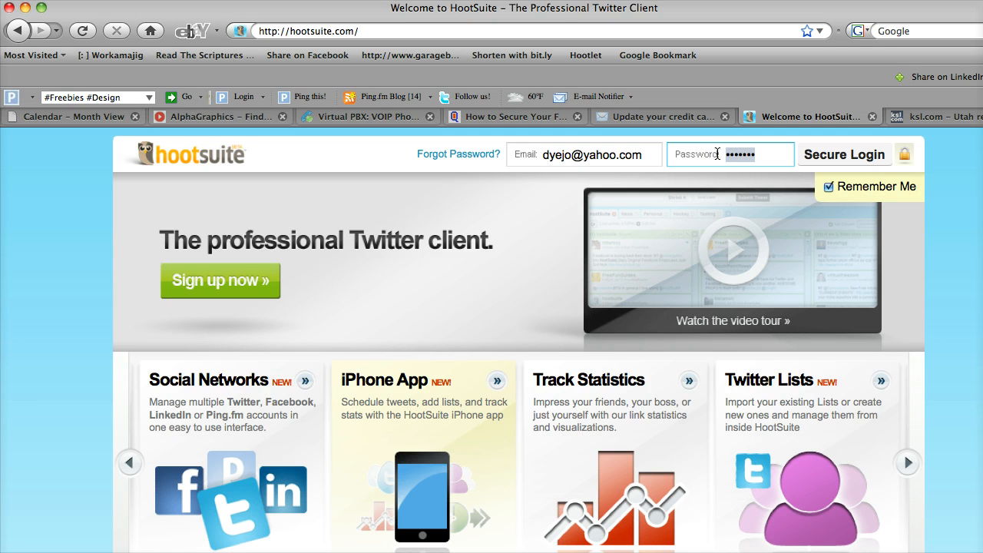
{"action": "left_click", "coordinate": [906, 462]}
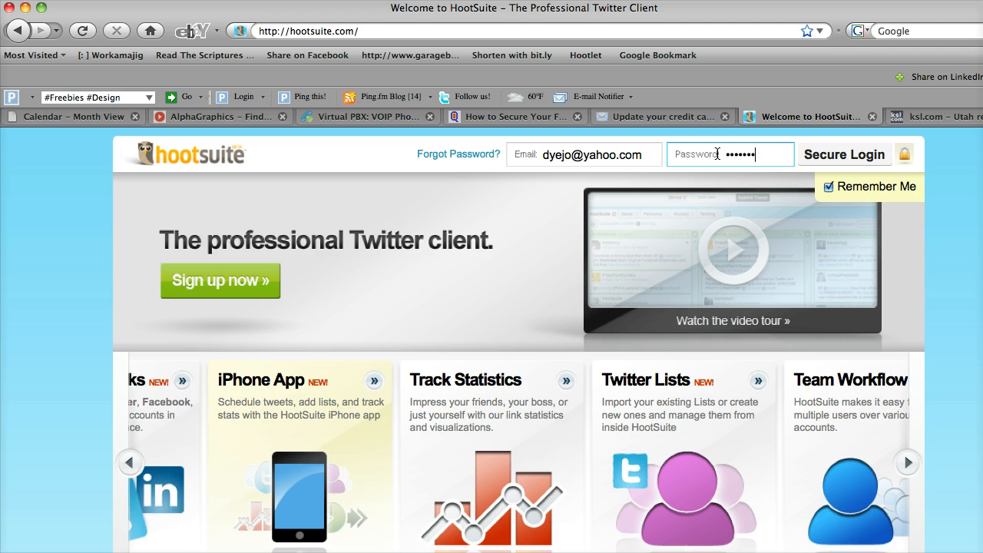
{"action": "left_click", "coordinate": [845, 154]}
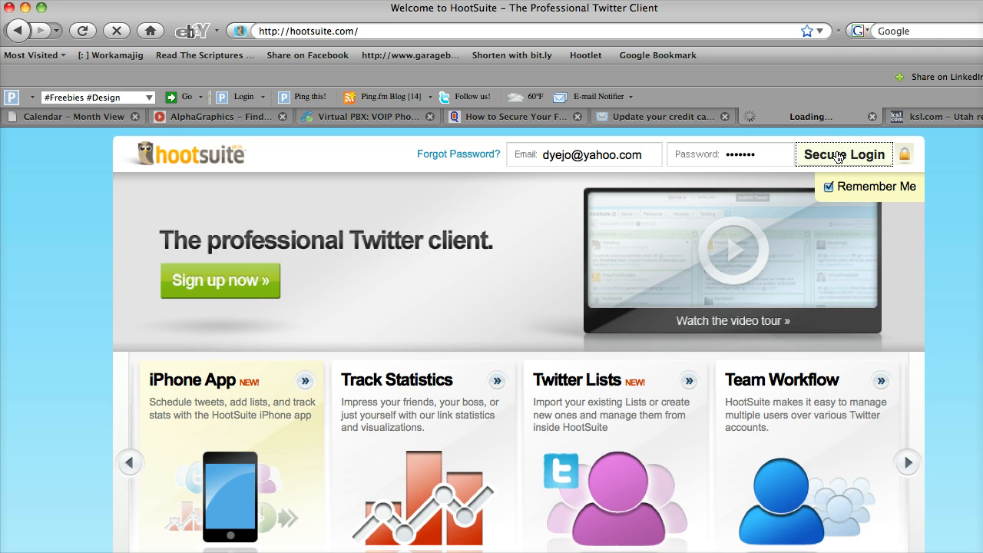
{"action": "left_click", "coordinate": [845, 154]}
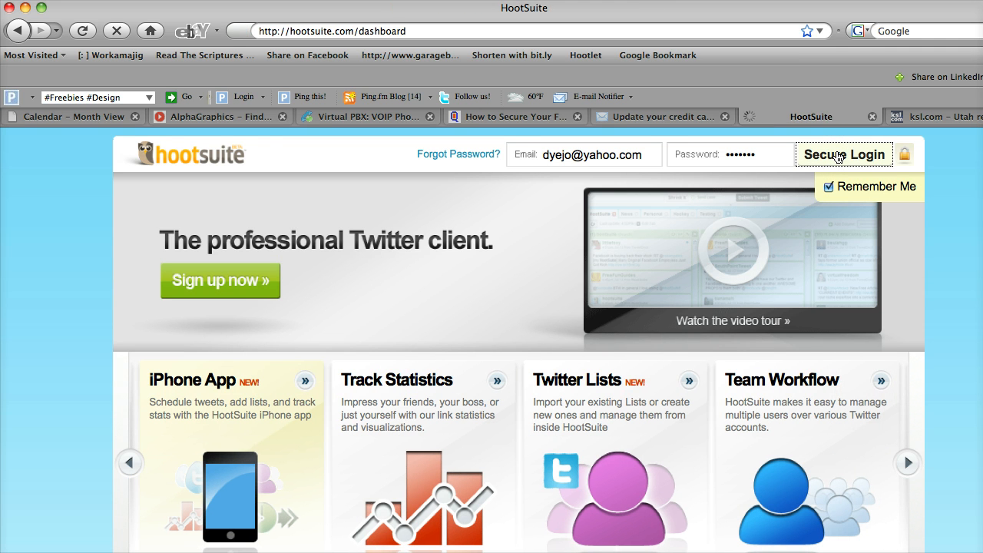
Step: Let the dashboard load the fluidstudio Home Feed, Mentions and Sent Tweets streams
{"action": "left_click", "coordinate": [845, 153]}
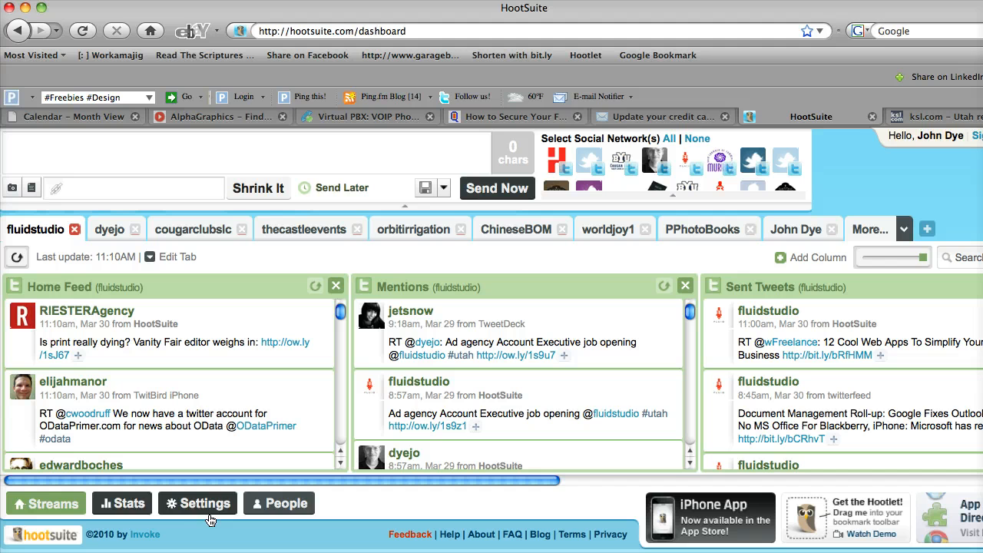
{"action": "mouse_move", "coordinate": [199, 521]}
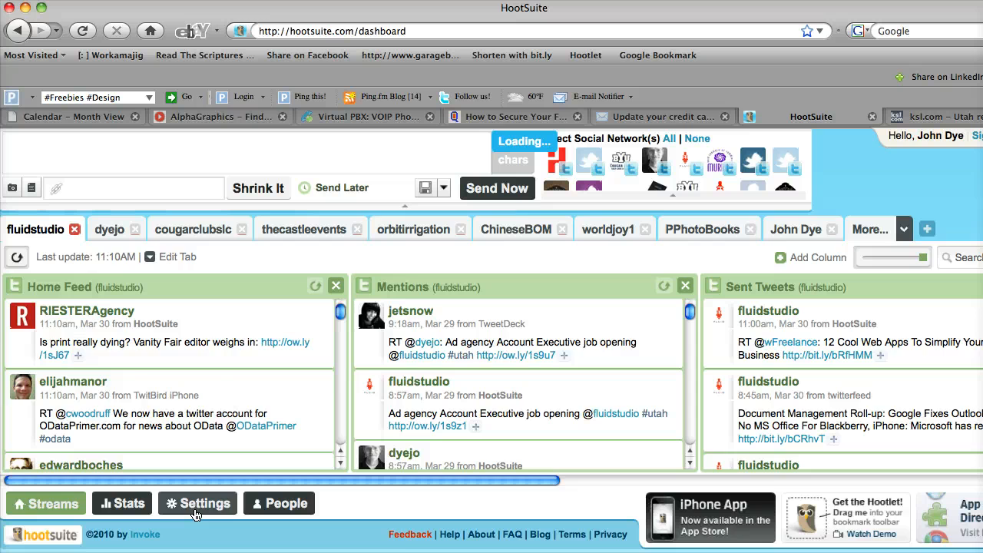
Step: Open Account Settings showing the account name, full name, initials and email
{"action": "left_click", "coordinate": [197, 504]}
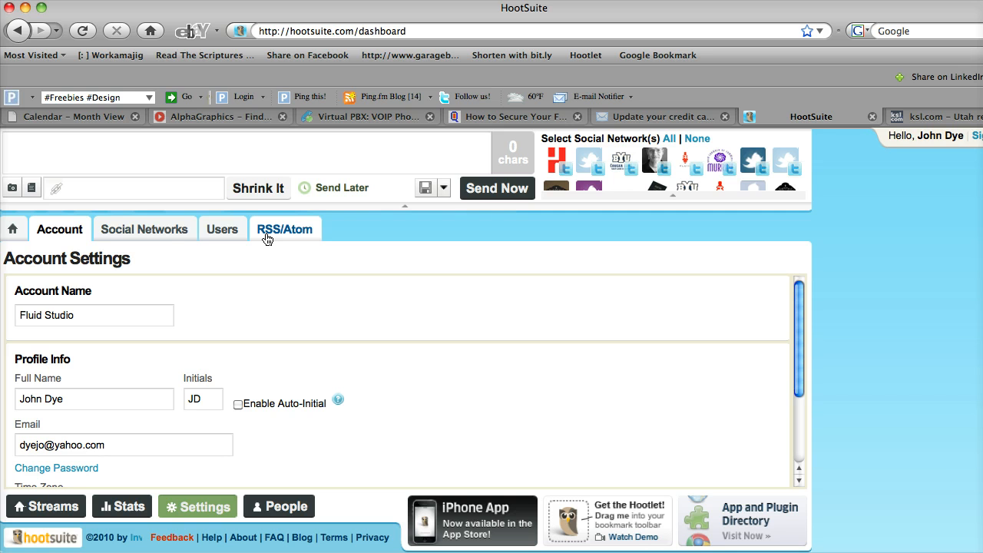
{"action": "left_click", "coordinate": [144, 229]}
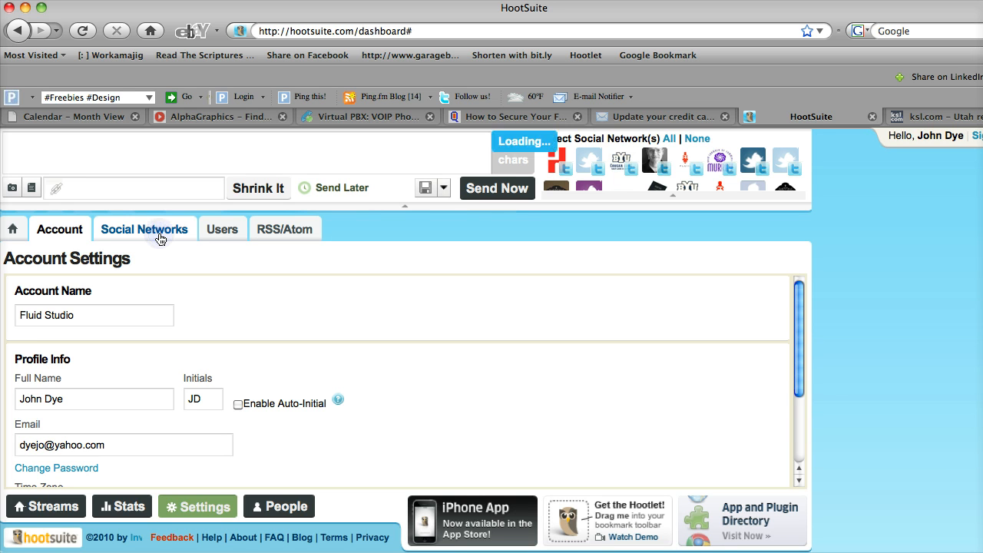
Step: From the Social Networks list, start adding a new network with the Twitter form
{"action": "left_click", "coordinate": [144, 229]}
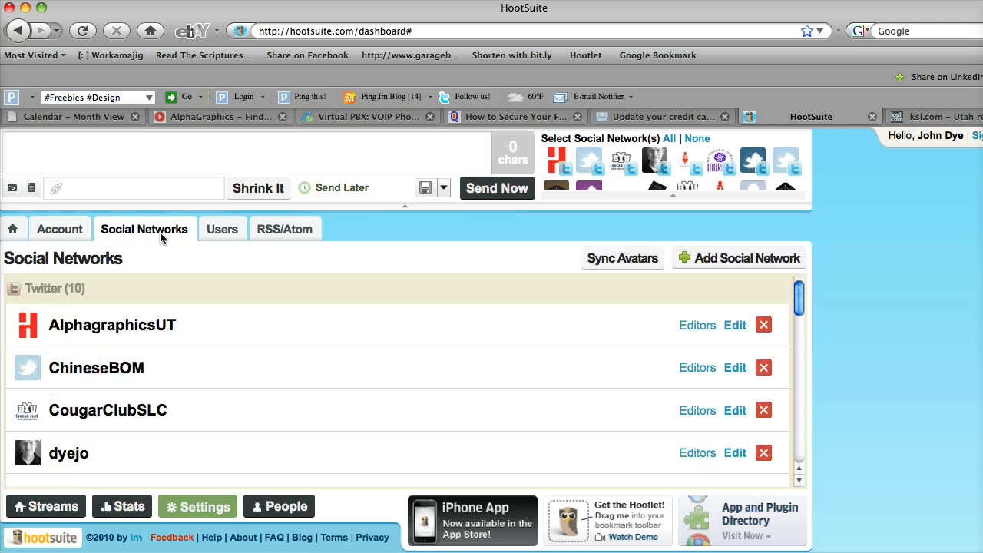
{"action": "mouse_move", "coordinate": [588, 254]}
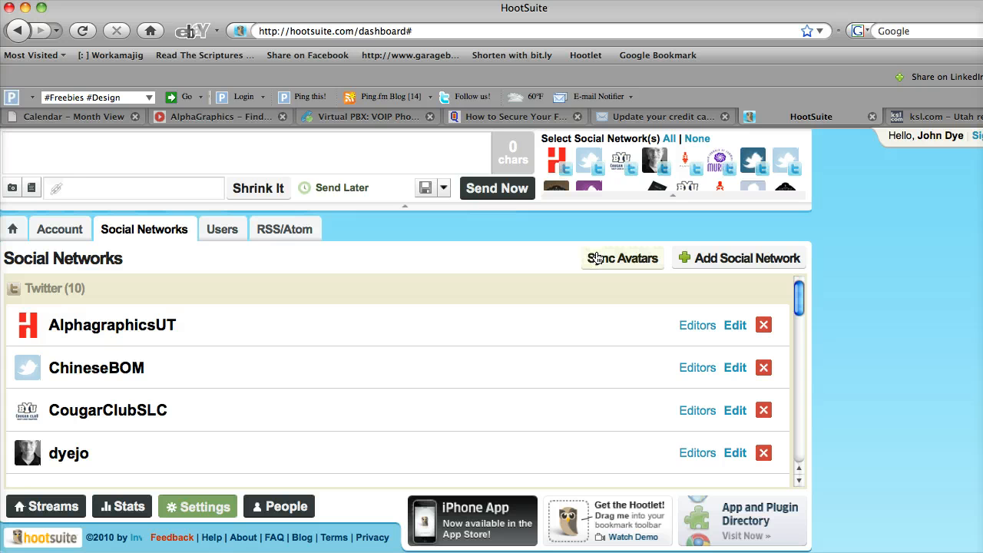
{"action": "mouse_move", "coordinate": [29, 330]}
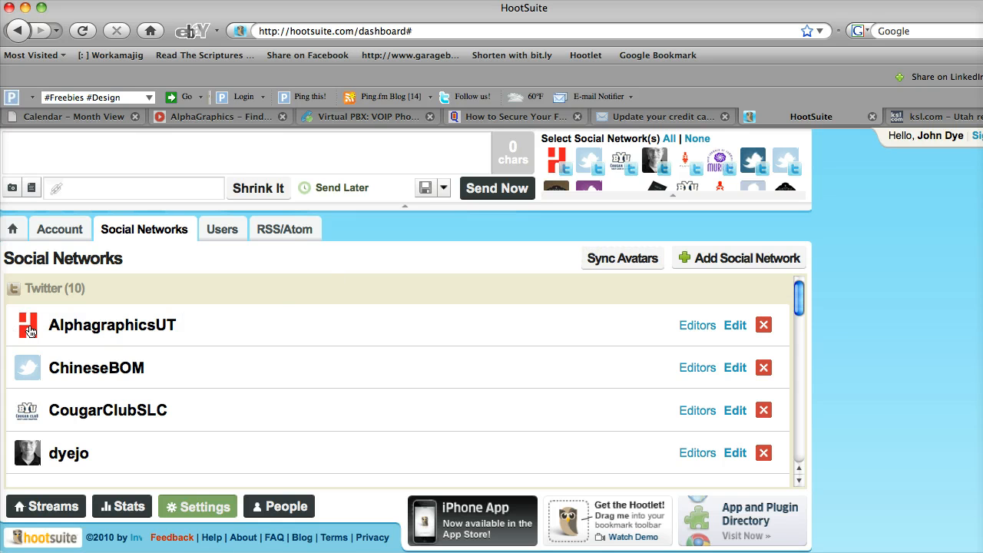
{"action": "mouse_move", "coordinate": [34, 439]}
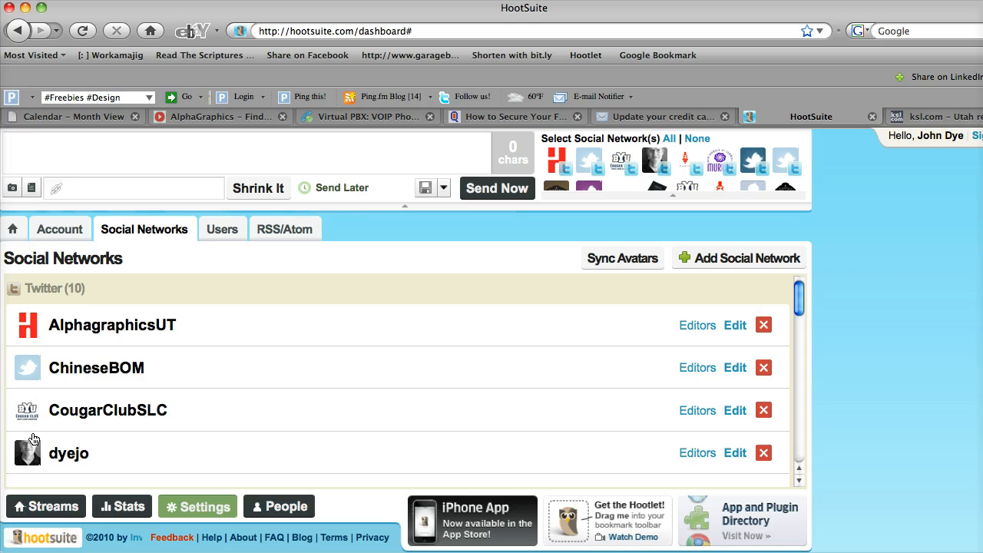
{"action": "mouse_move", "coordinate": [34, 332]}
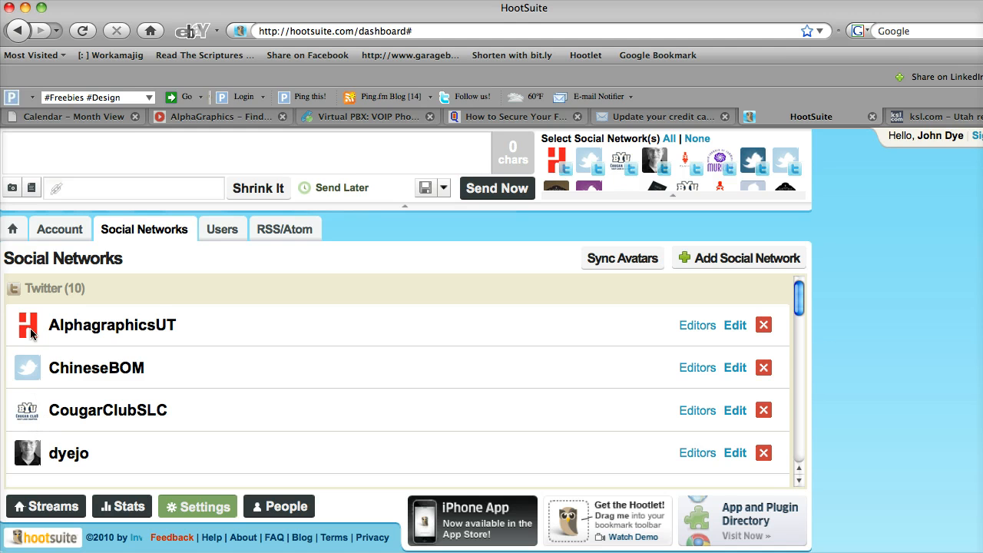
{"action": "mouse_move", "coordinate": [271, 292]}
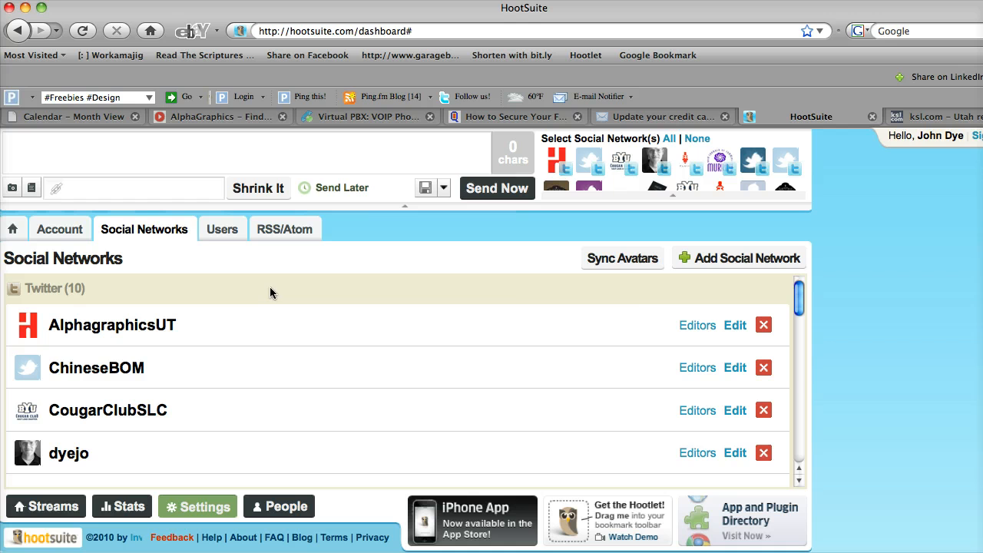
{"action": "mouse_move", "coordinate": [658, 286]}
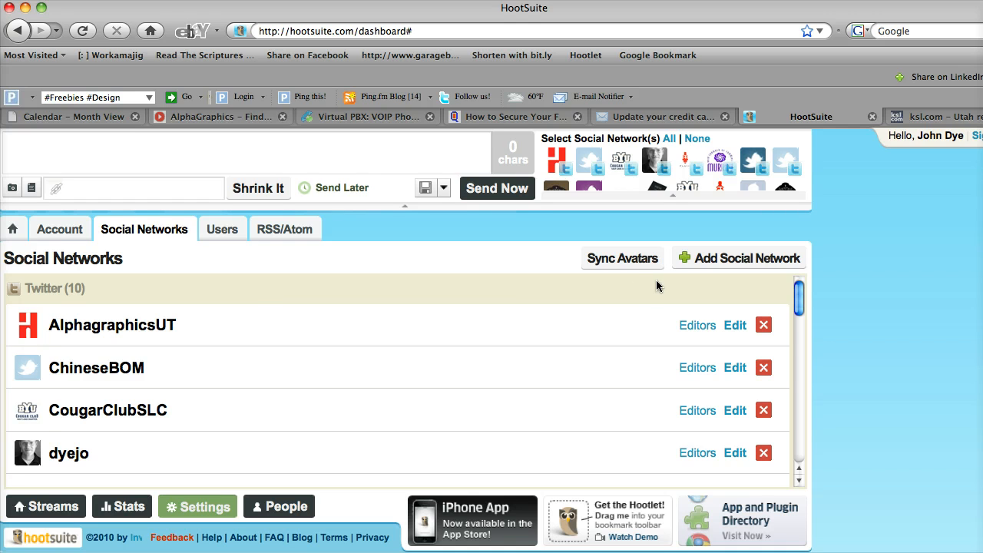
{"action": "mouse_move", "coordinate": [707, 258]}
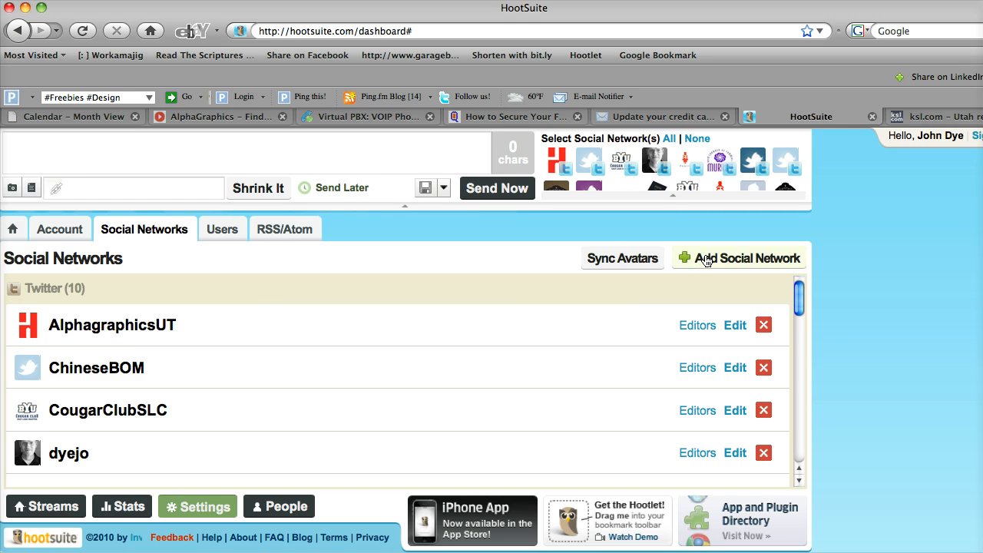
{"action": "left_click", "coordinate": [748, 259]}
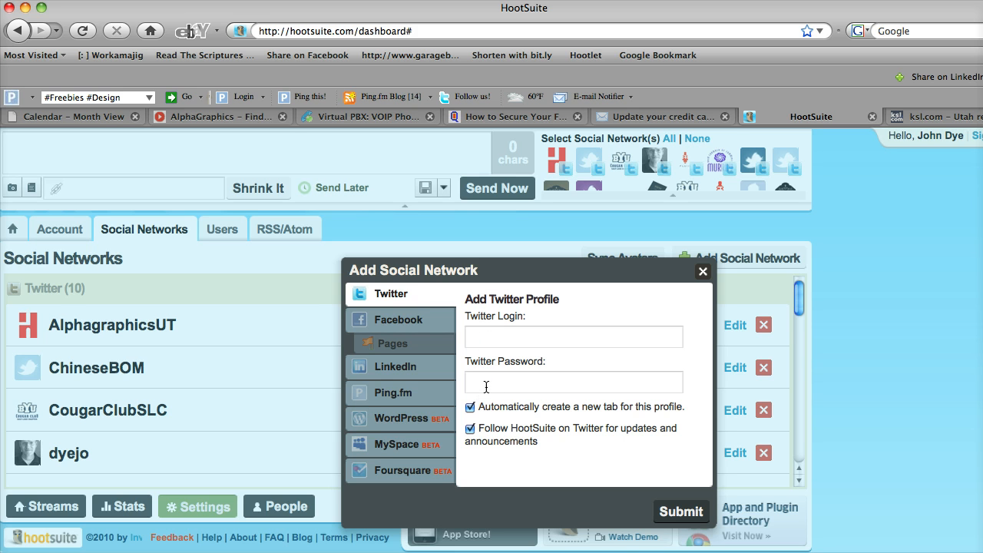
{"action": "left_click", "coordinate": [573, 336]}
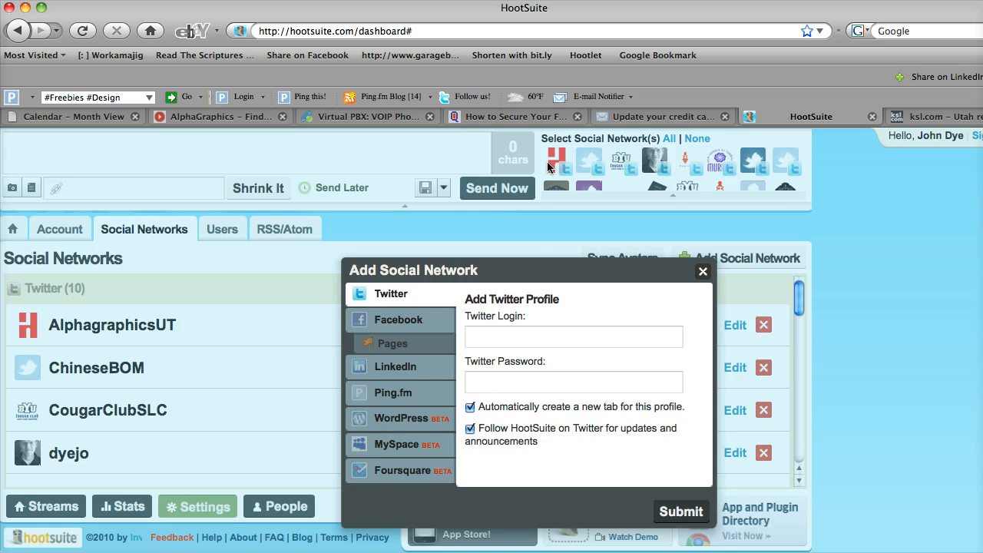
{"action": "mouse_move", "coordinate": [771, 166]}
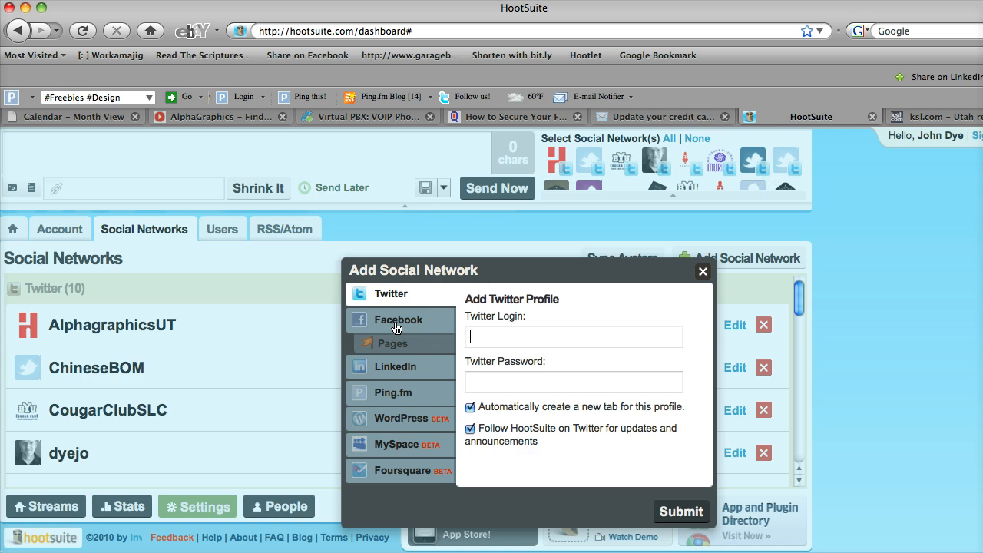
{"action": "left_click", "coordinate": [398, 320]}
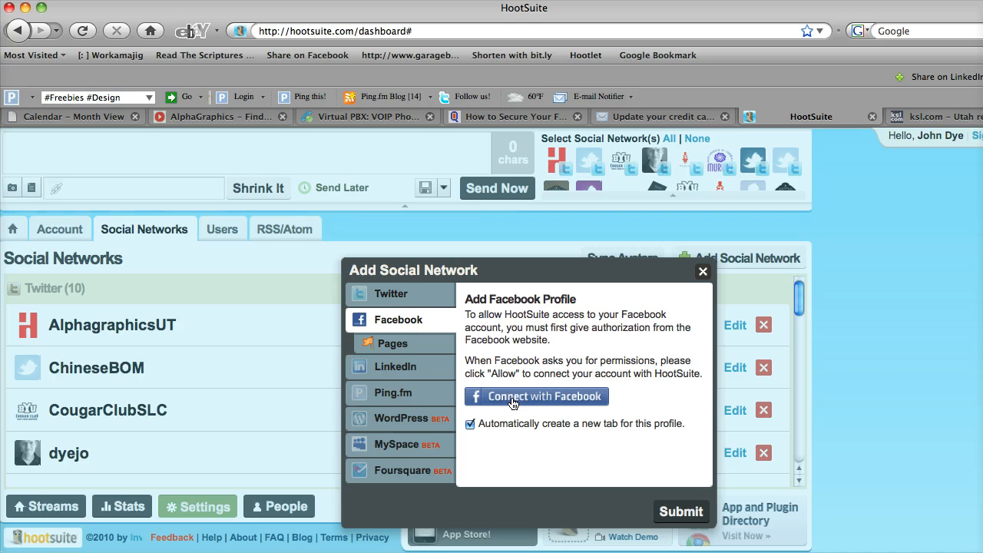
{"action": "left_click", "coordinate": [393, 343]}
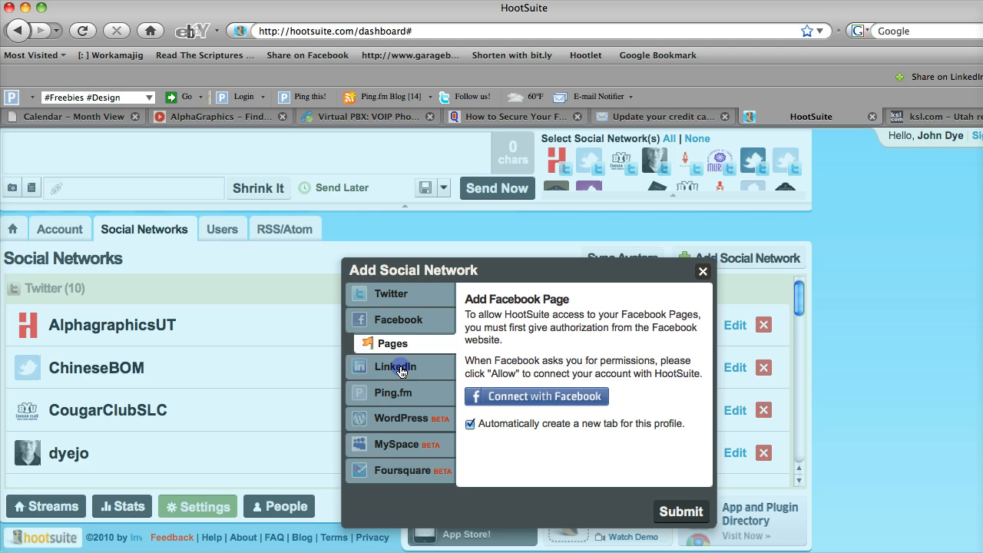
{"action": "left_click", "coordinate": [394, 365]}
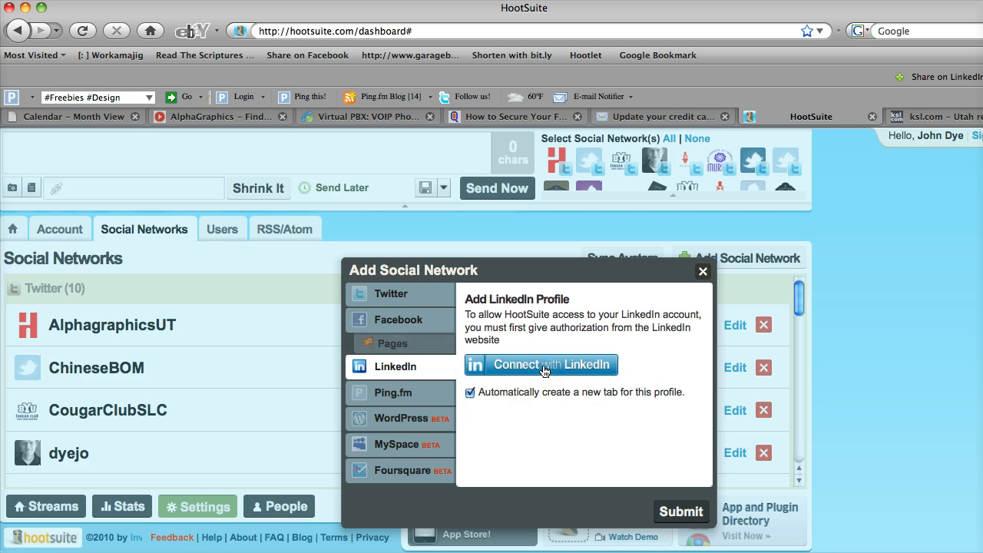
{"action": "mouse_move", "coordinate": [393, 403]}
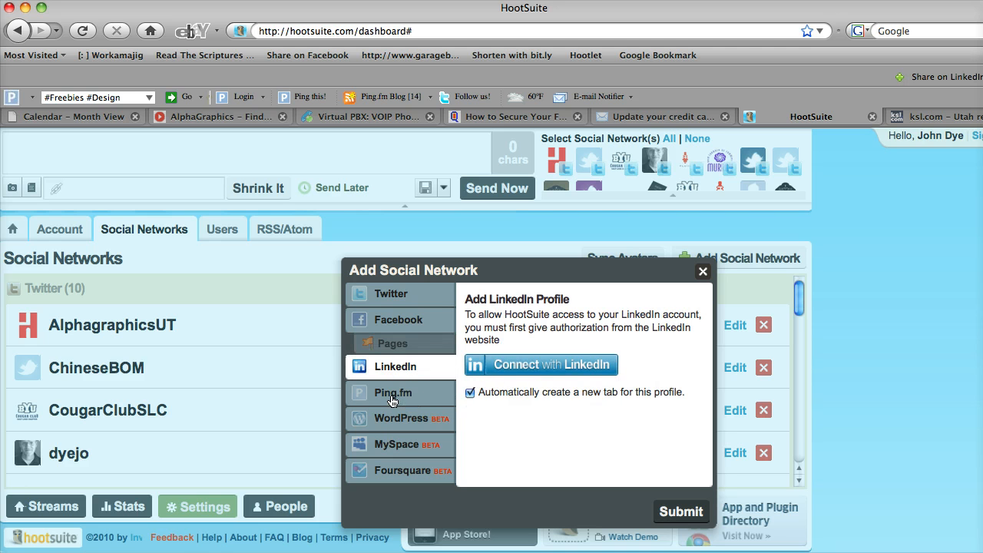
{"action": "left_click", "coordinate": [393, 393]}
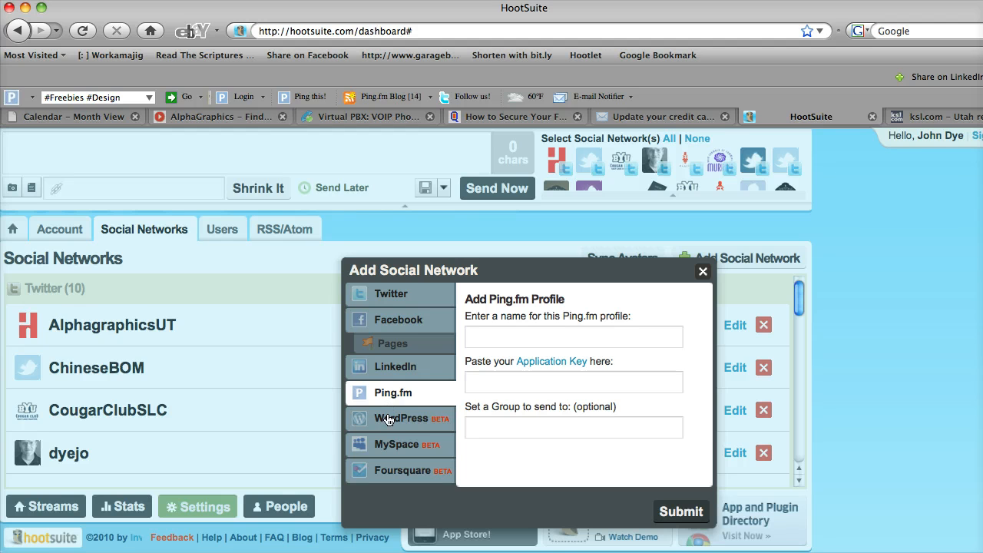
{"action": "mouse_move", "coordinate": [388, 421]}
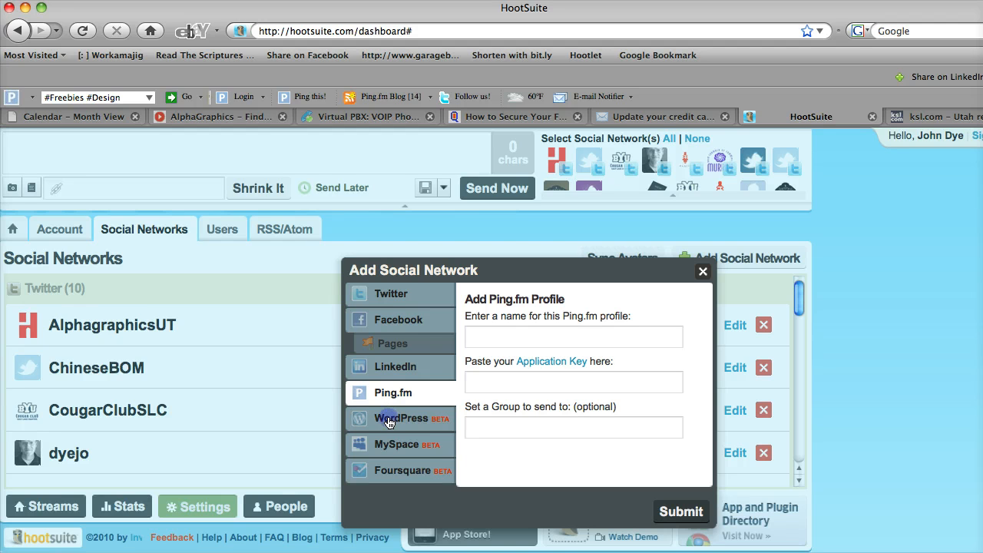
{"action": "left_click", "coordinate": [400, 418]}
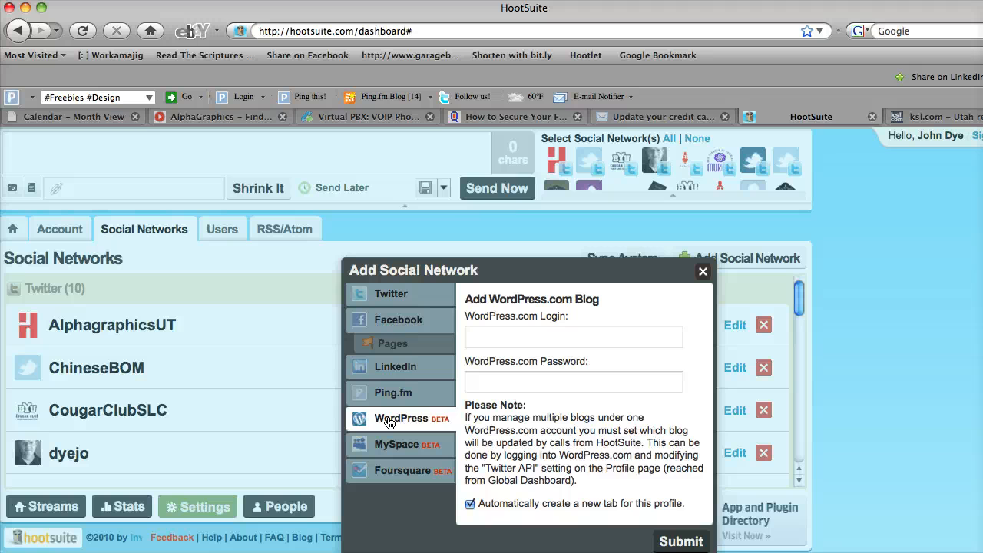
{"action": "left_click", "coordinate": [397, 444]}
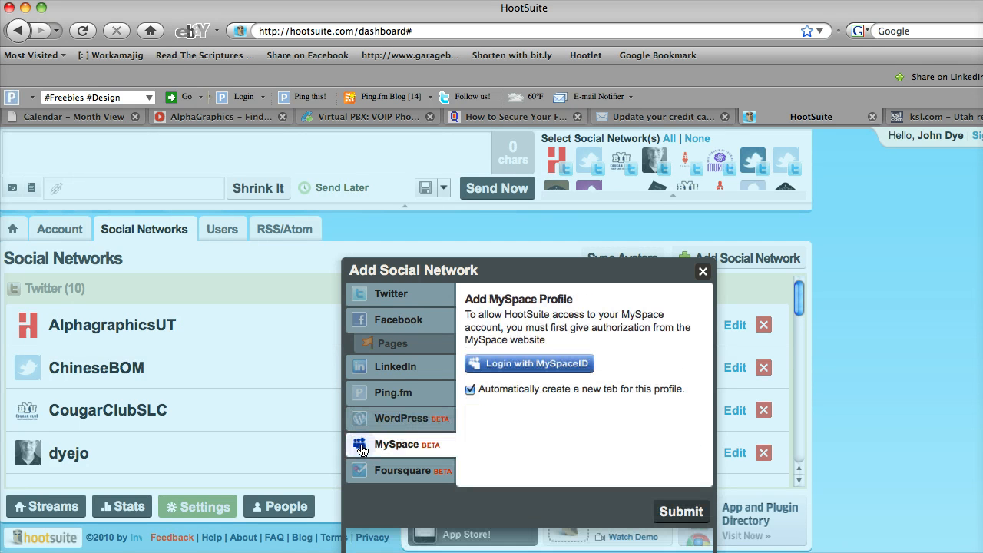
{"action": "left_click", "coordinate": [403, 470]}
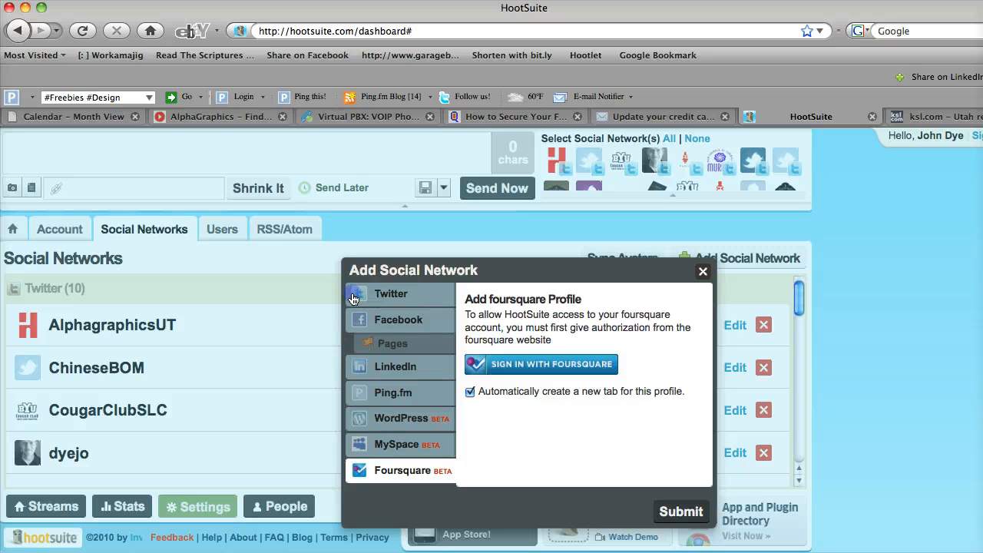
{"action": "left_click", "coordinate": [390, 293]}
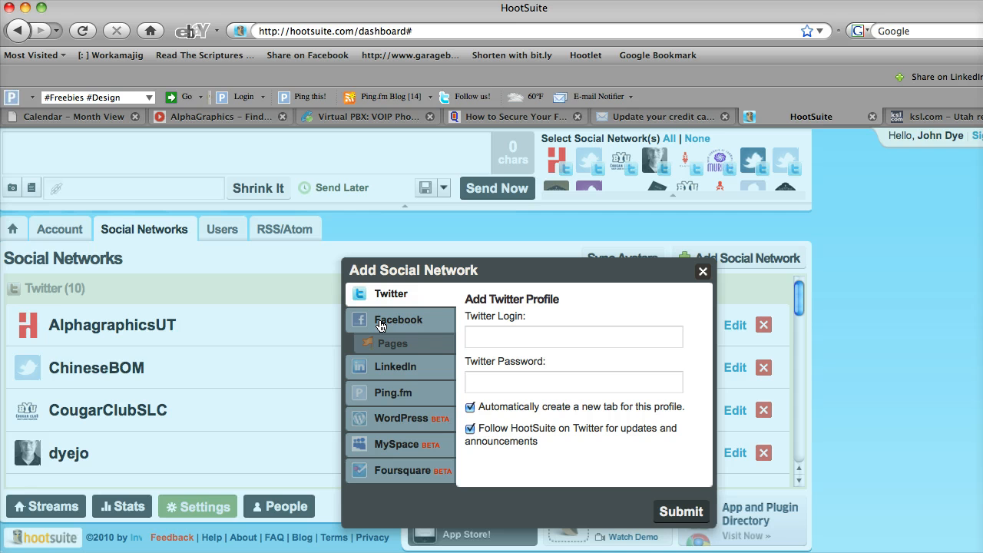
{"action": "mouse_move", "coordinate": [381, 323]}
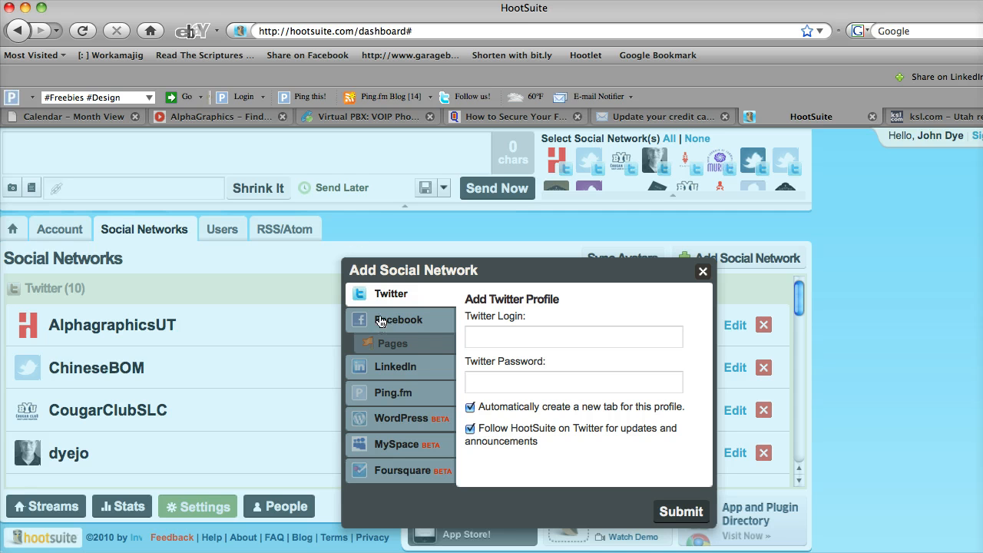